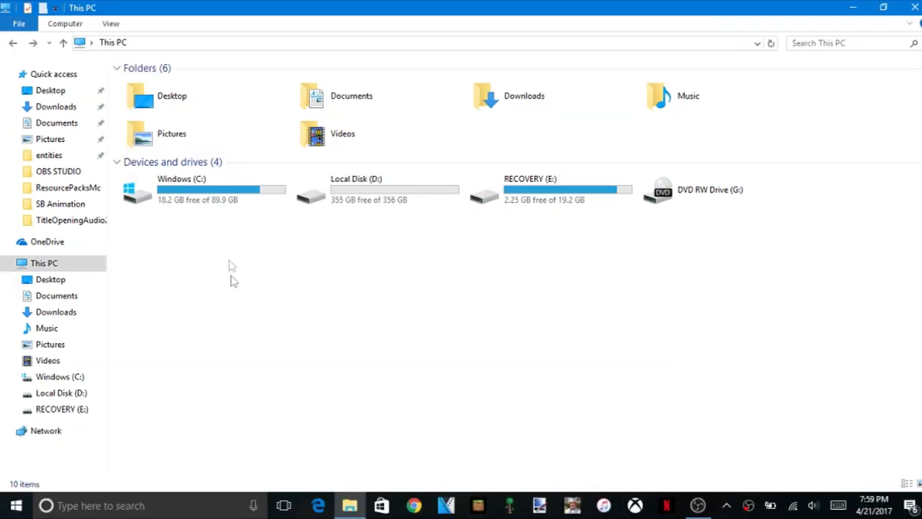
# Navigate from Windows (C:) through Users into the user's profile folder.
pyautogui.doubleClick(179, 190)
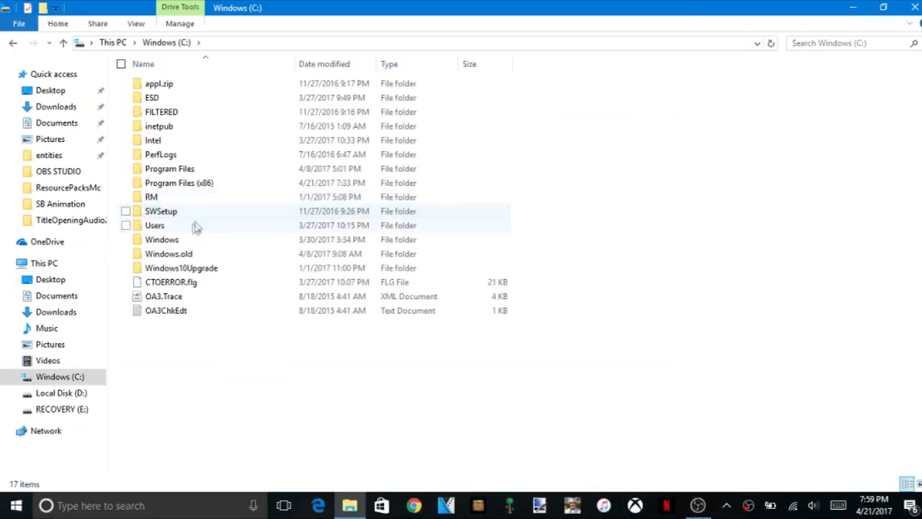
pyautogui.doubleClick(154, 225)
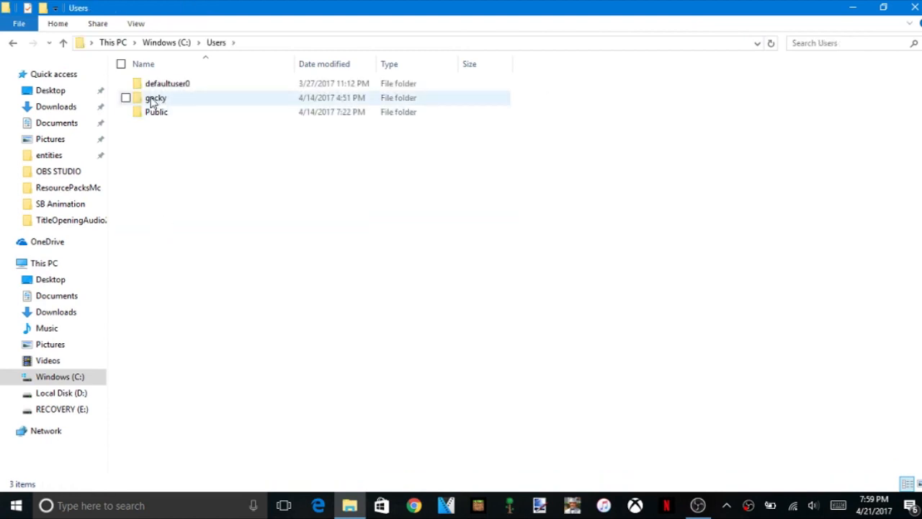
pyautogui.doubleClick(155, 97)
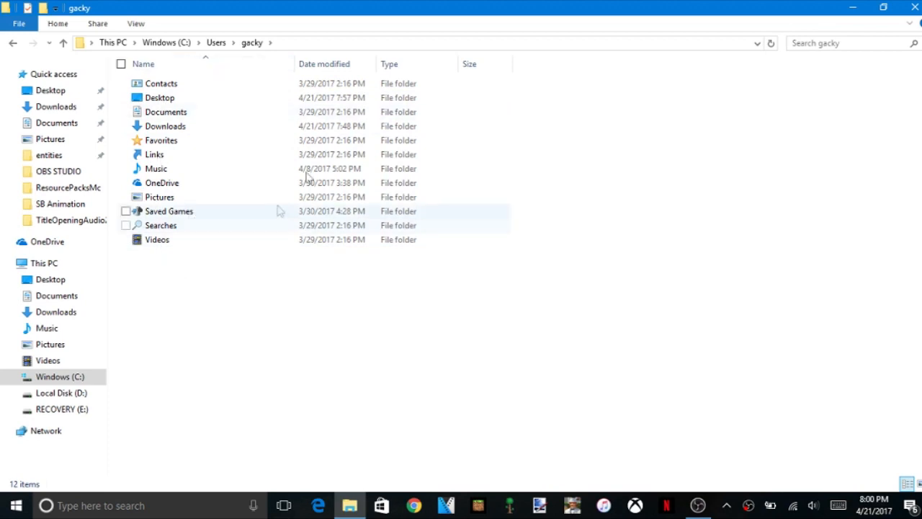
# Select all twelve profile subfolders and clear the selection, twice.
pyautogui.press('ctrl+a')
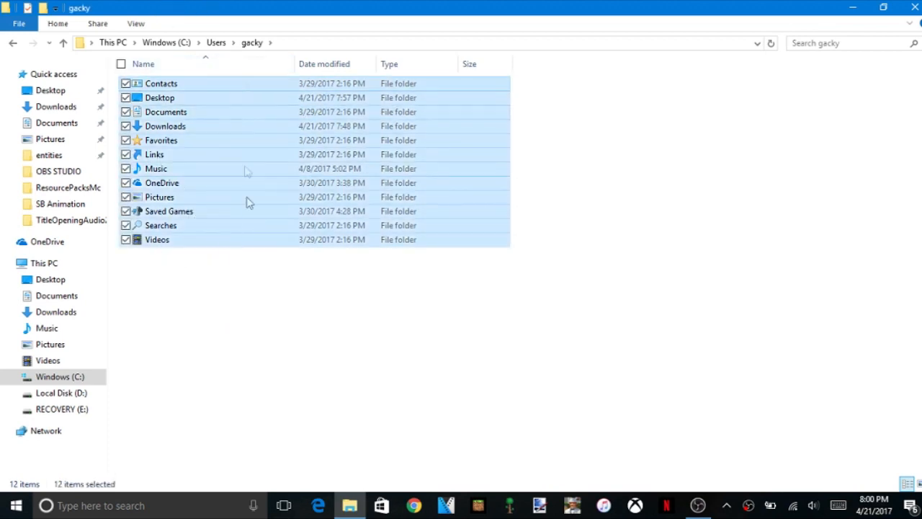
pyautogui.click(207, 348)
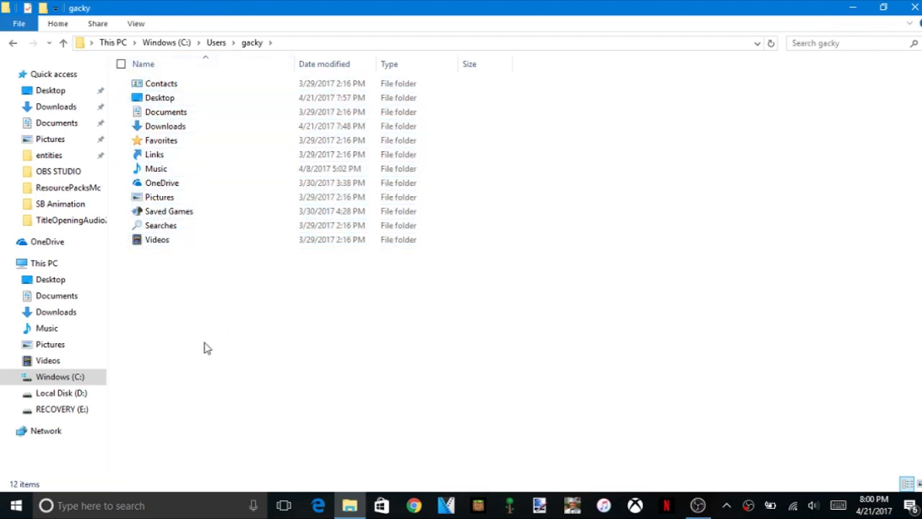
pyautogui.press('ctrl+a')
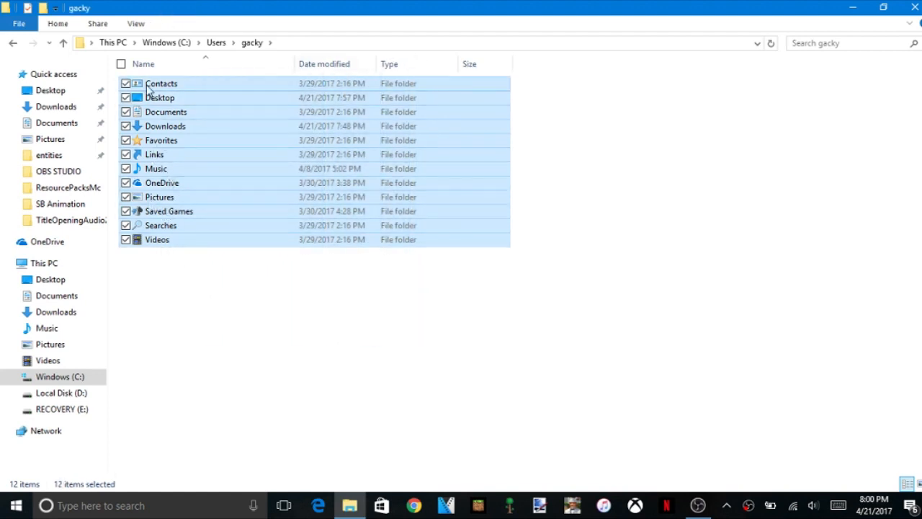
pyautogui.click(173, 328)
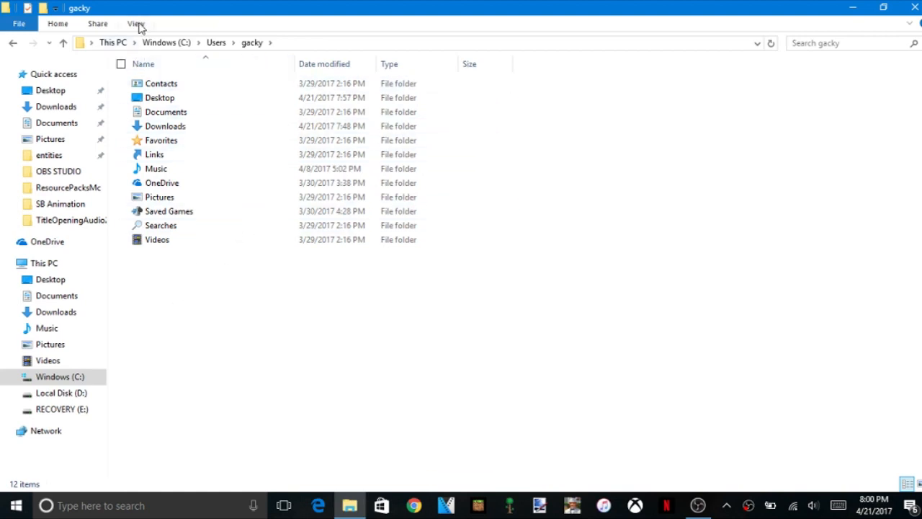
# Enable Hidden items in the View ribbon so AppData appears, and select it.
pyautogui.click(136, 23)
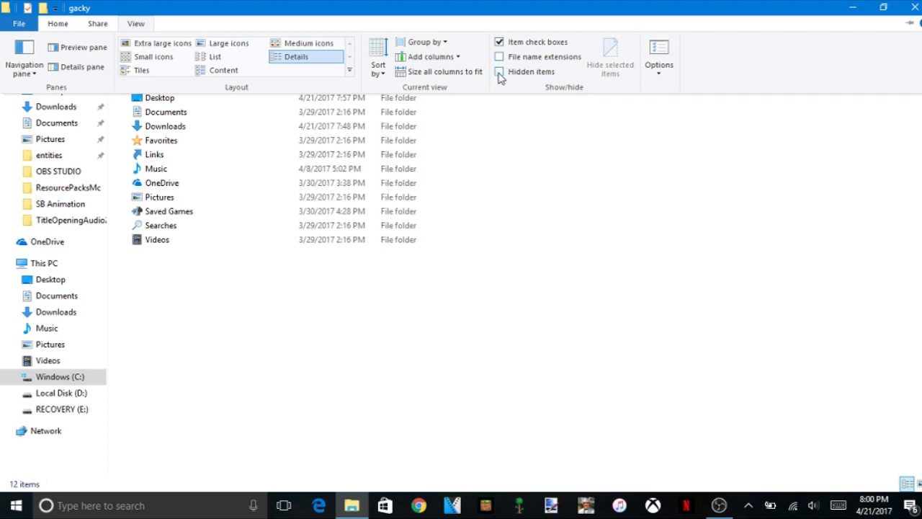
pyautogui.click(499, 72)
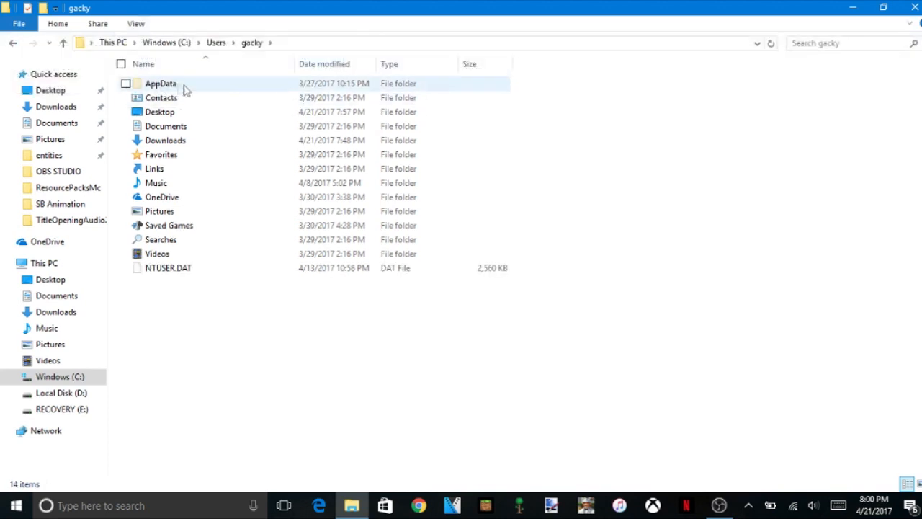
pyautogui.click(160, 83)
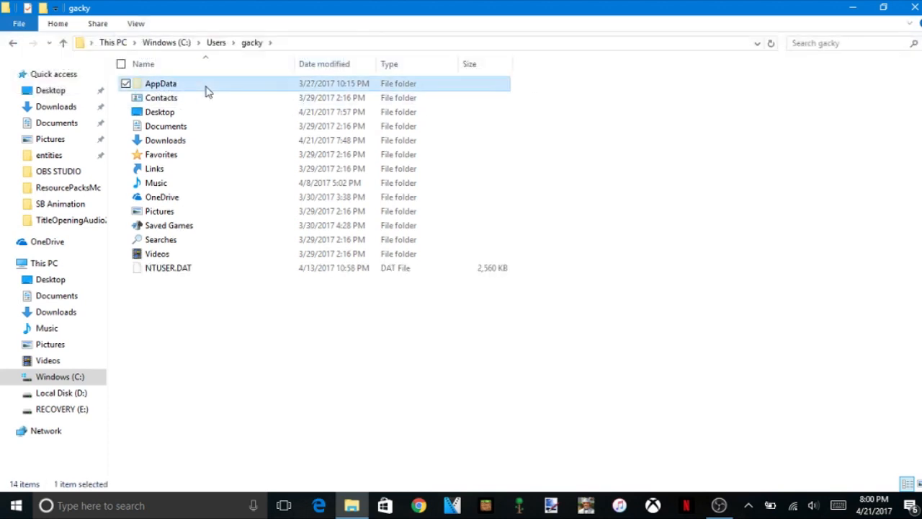
# Navigate through AppData and Local into the Packages folder and browse its list.
pyautogui.doubleClick(160, 83)
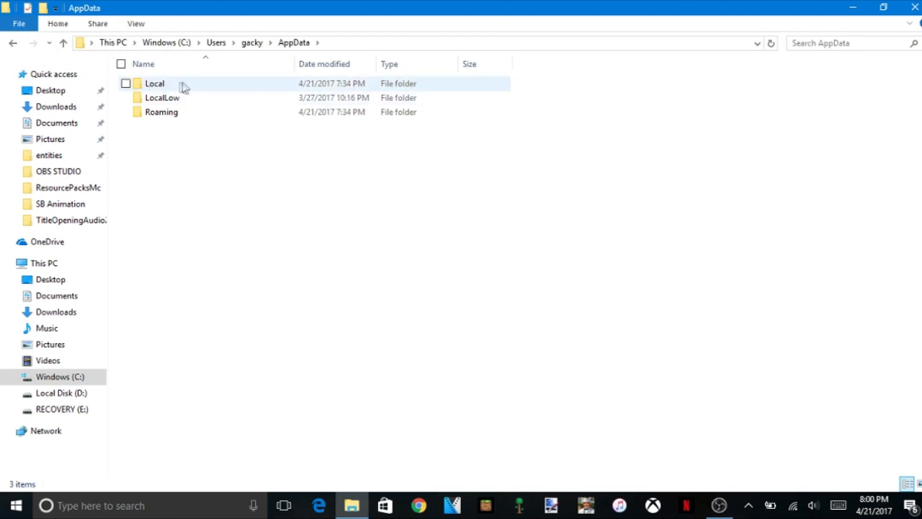
pyautogui.doubleClick(154, 83)
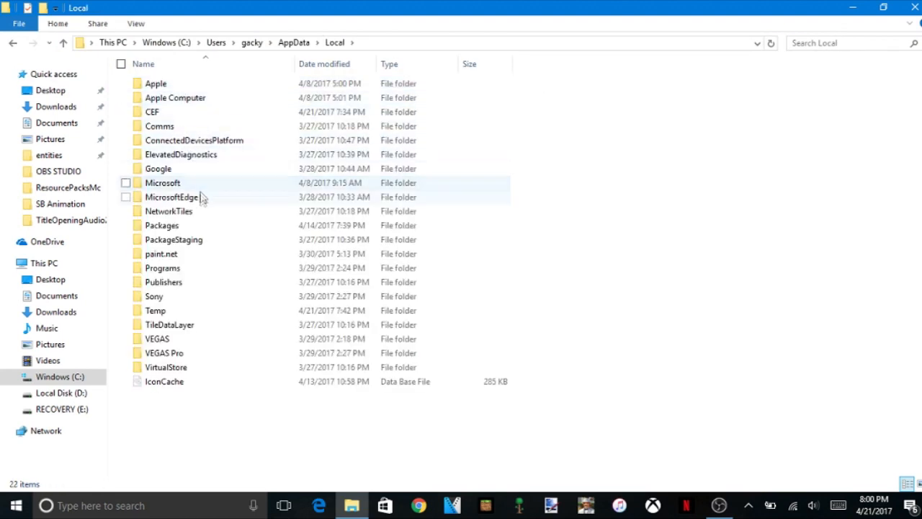
pyautogui.moveTo(180, 224)
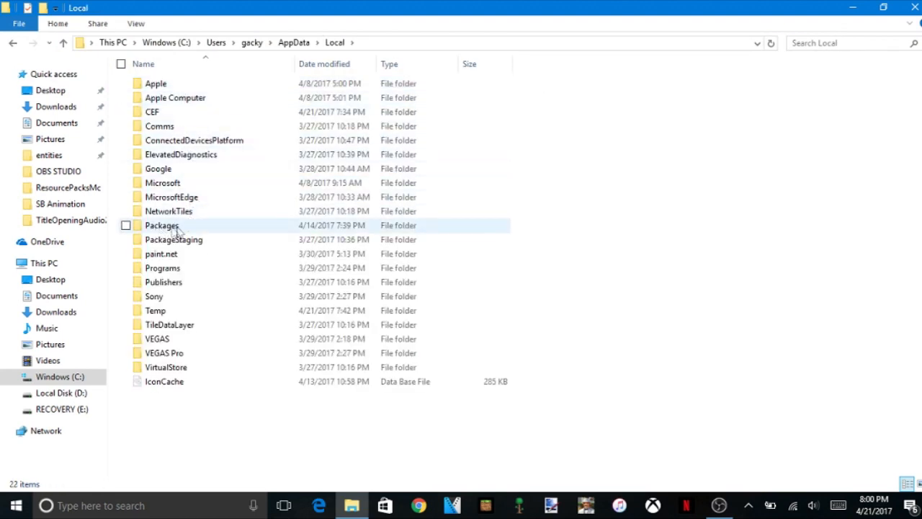
pyautogui.doubleClick(162, 225)
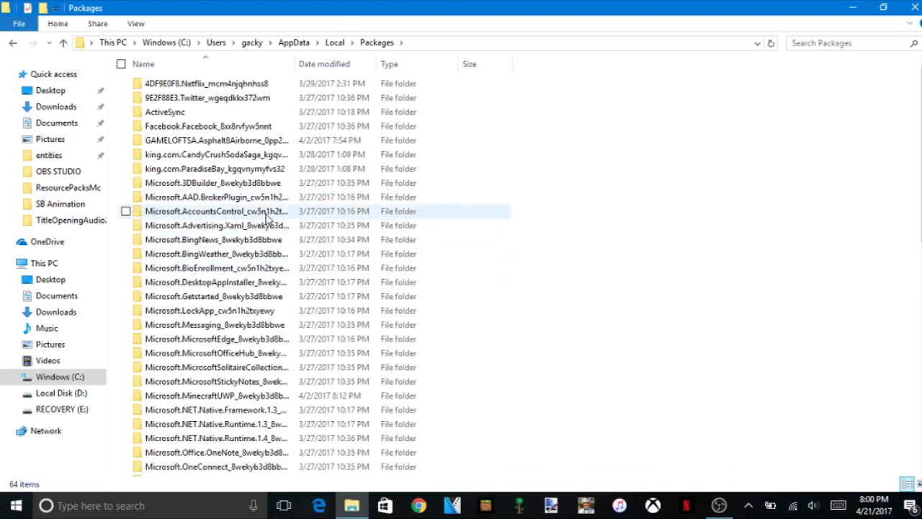
pyautogui.scroll(-3)
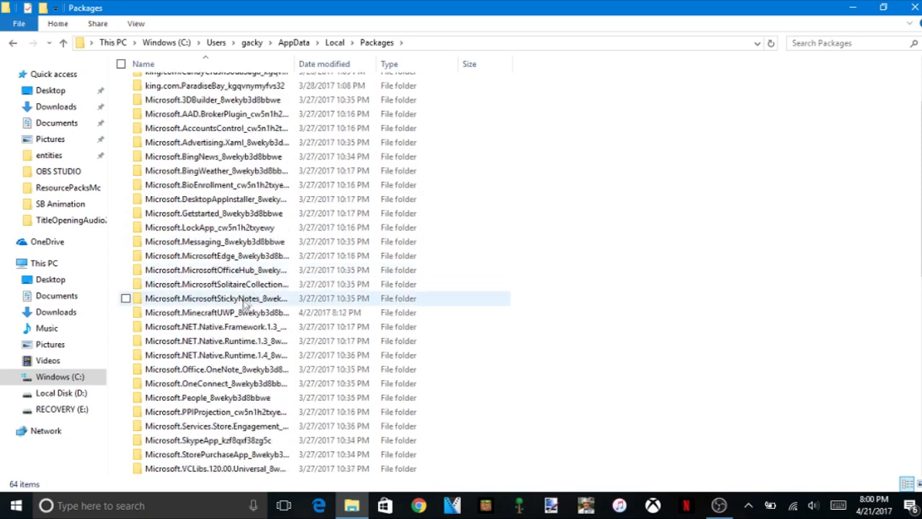
pyautogui.moveTo(213, 312)
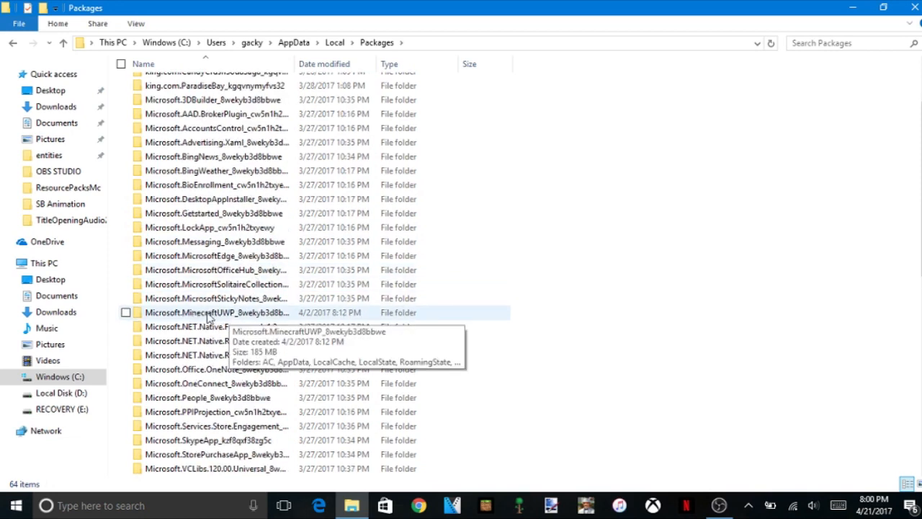
# Search Packages for 'Min' and select the Microsoft.MinecraftUWP result.
pyautogui.click(821, 43)
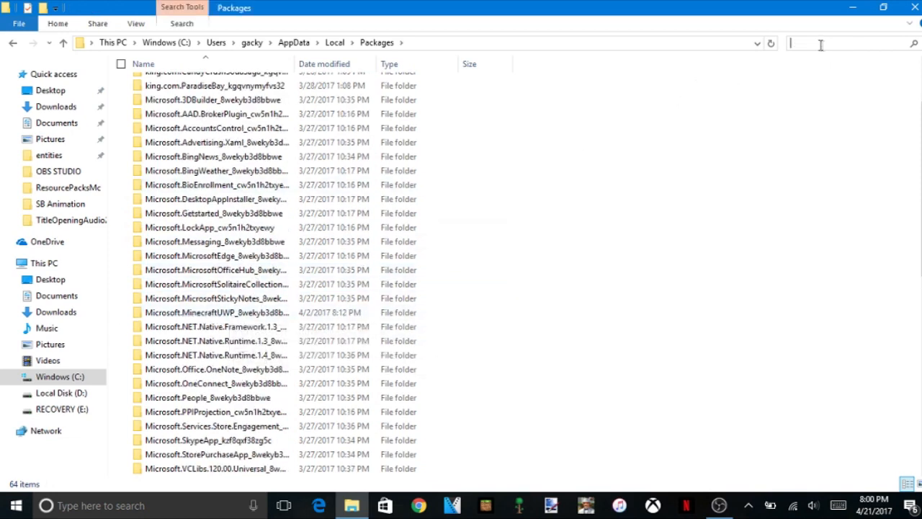
pyautogui.write('Minecraft')
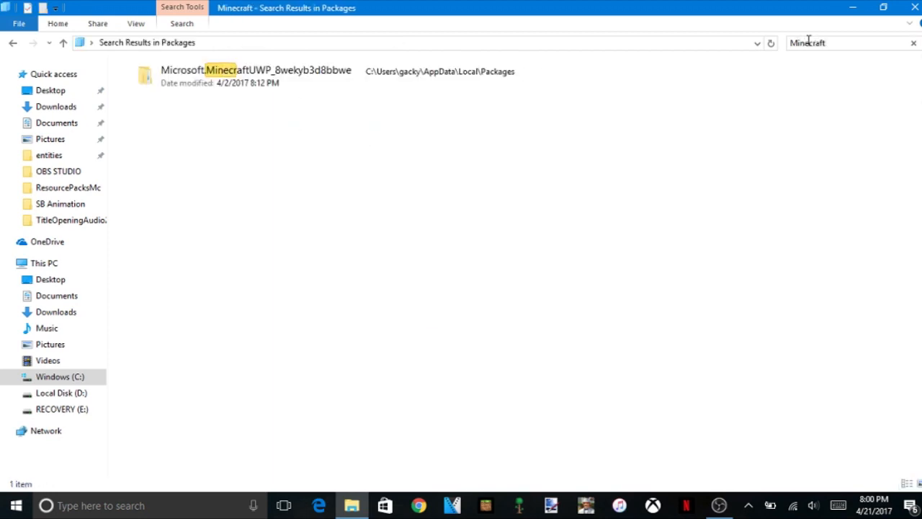
pyautogui.click(256, 75)
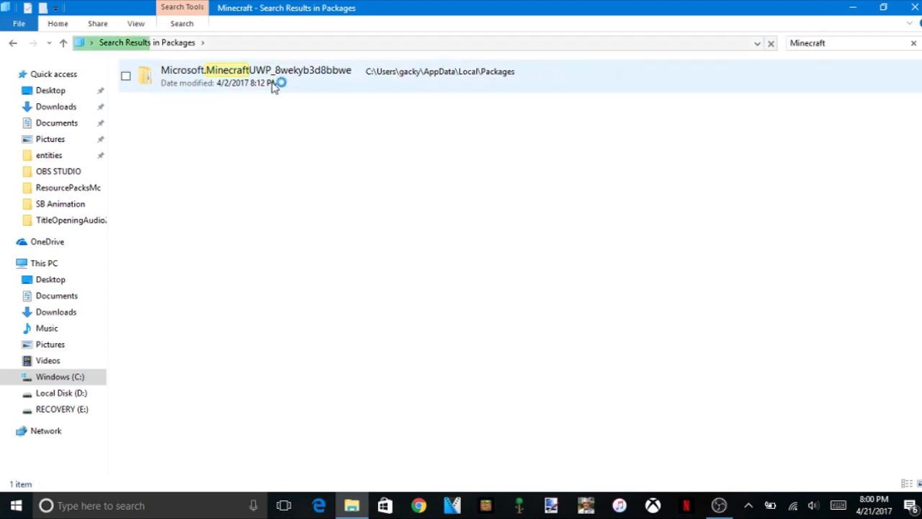
# Navigate into MinecraftUWP, LocalState, games and the com.mojang folder.
pyautogui.doubleClick(255, 70)
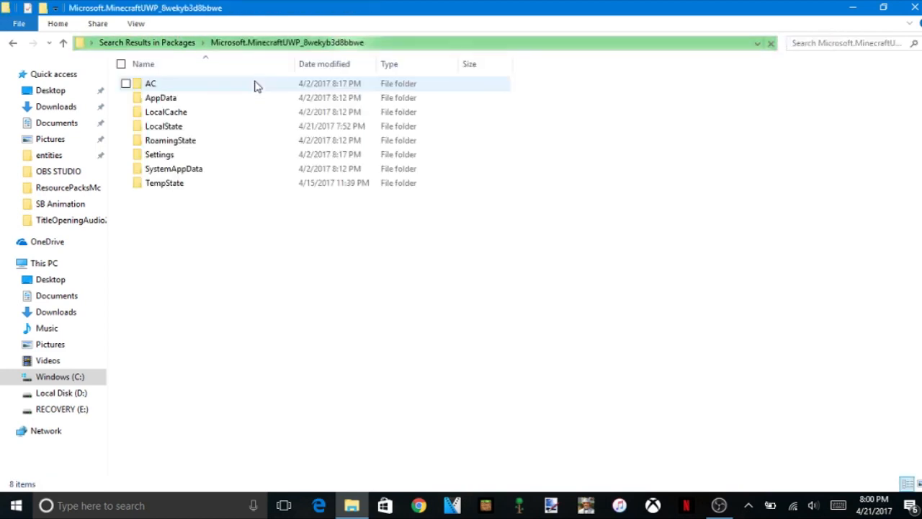
pyautogui.moveTo(195, 139)
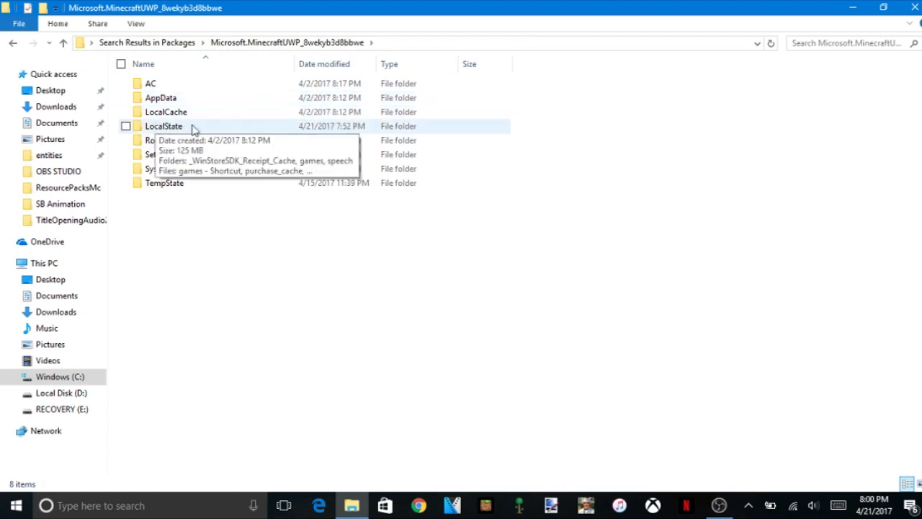
pyautogui.doubleClick(164, 127)
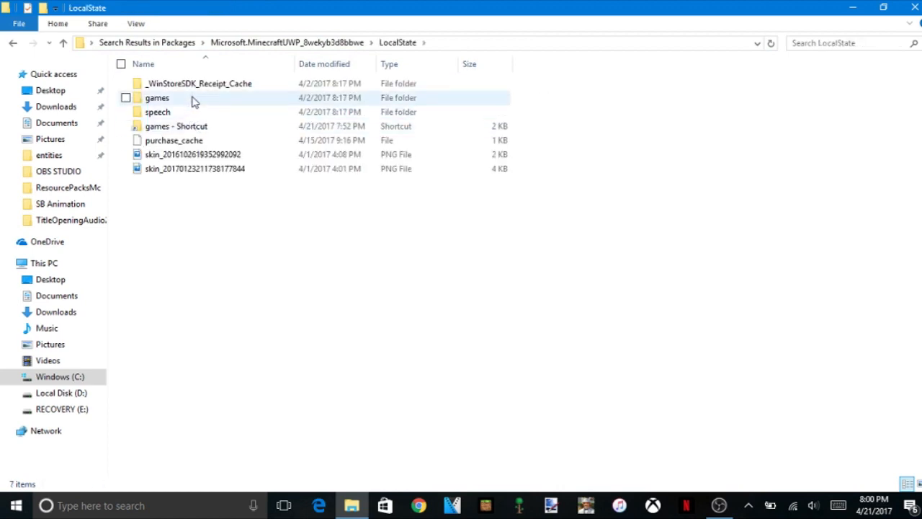
pyautogui.doubleClick(157, 98)
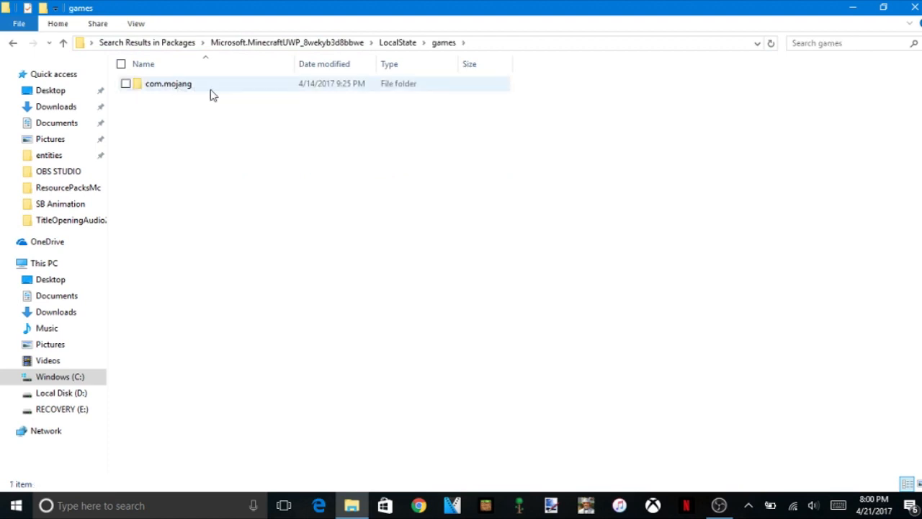
pyautogui.doubleClick(168, 84)
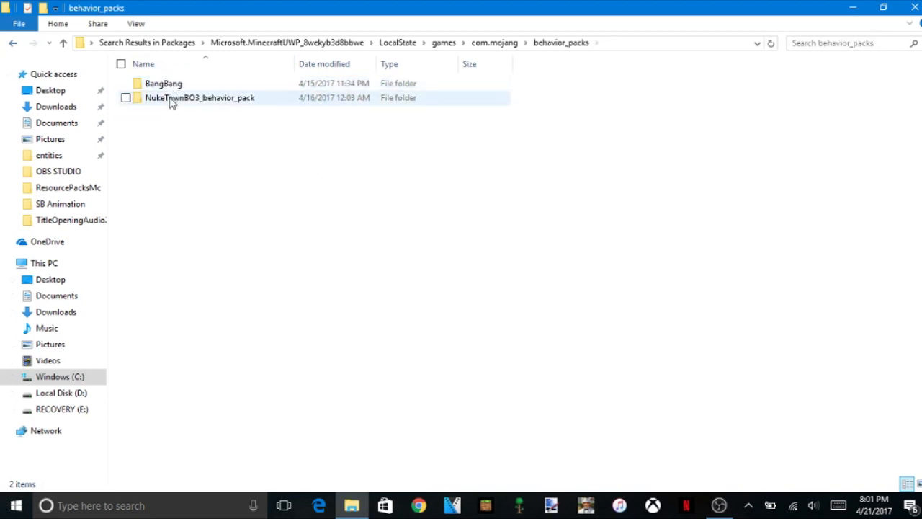
# Go back up from the behavior packs to the LocalState folder.
pyautogui.click(13, 43)
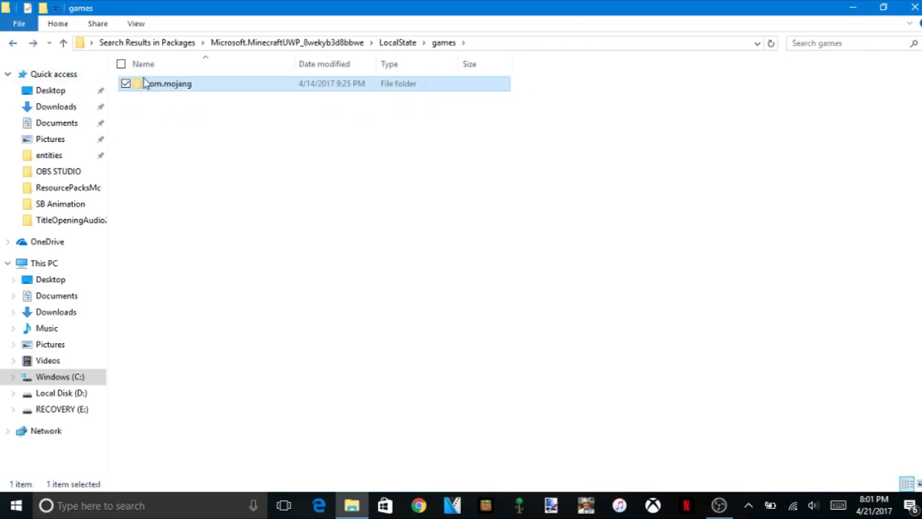
pyautogui.click(397, 43)
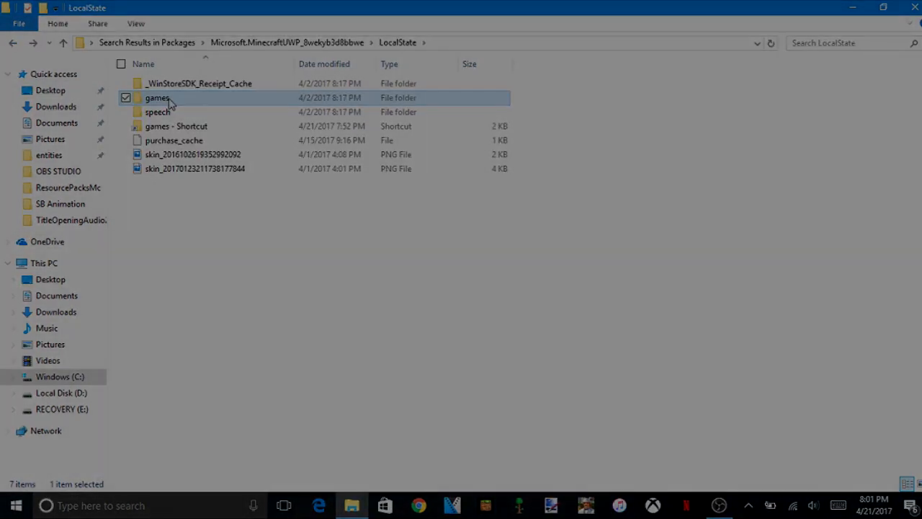